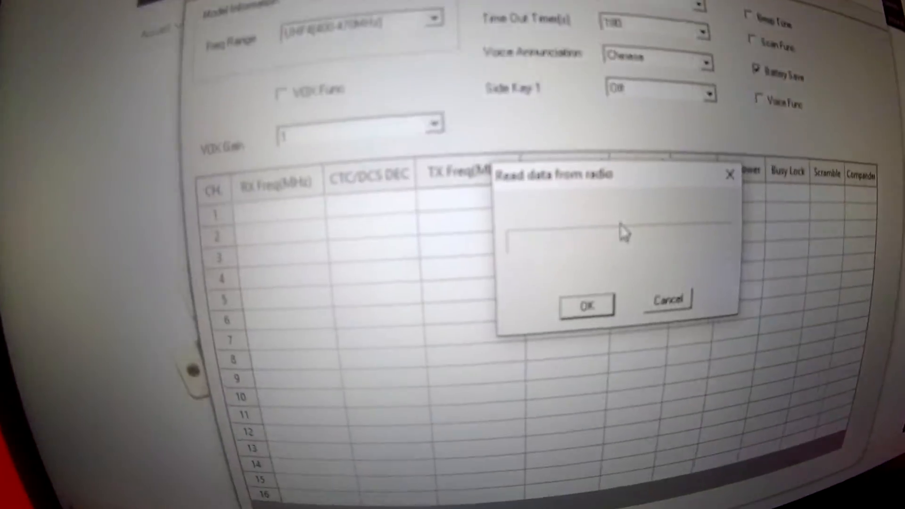
Confirm reading the radio's current channel data into the 16-channel table.
click(586, 305)
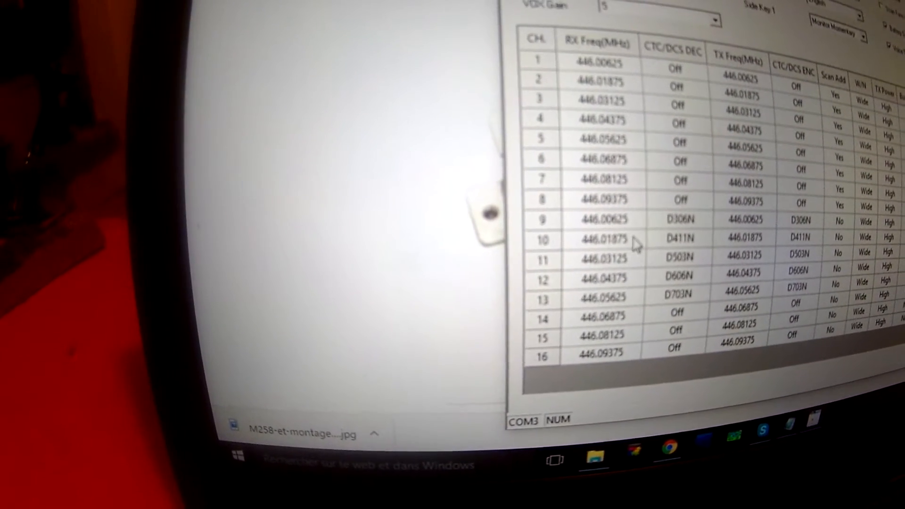
Change channel 10's receive frequency from 446.01875 to 431.500 MHz.
double_click(606, 256)
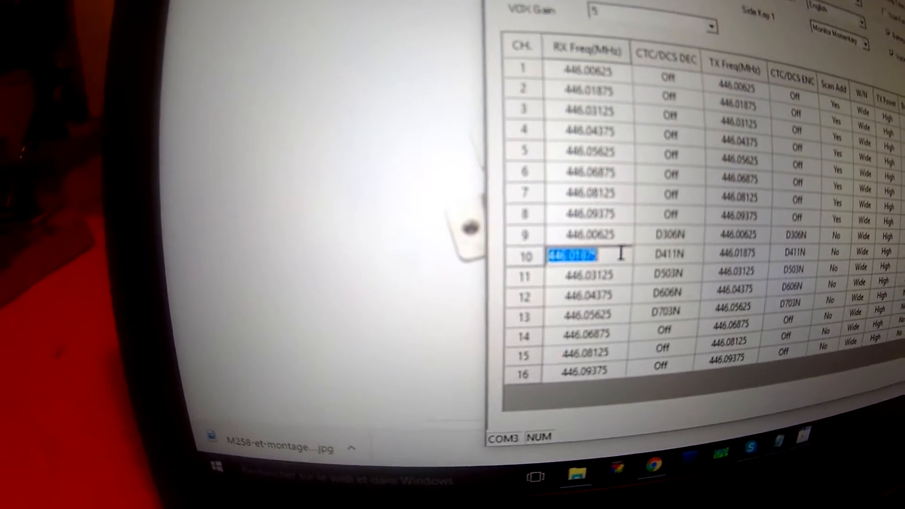
text(431)
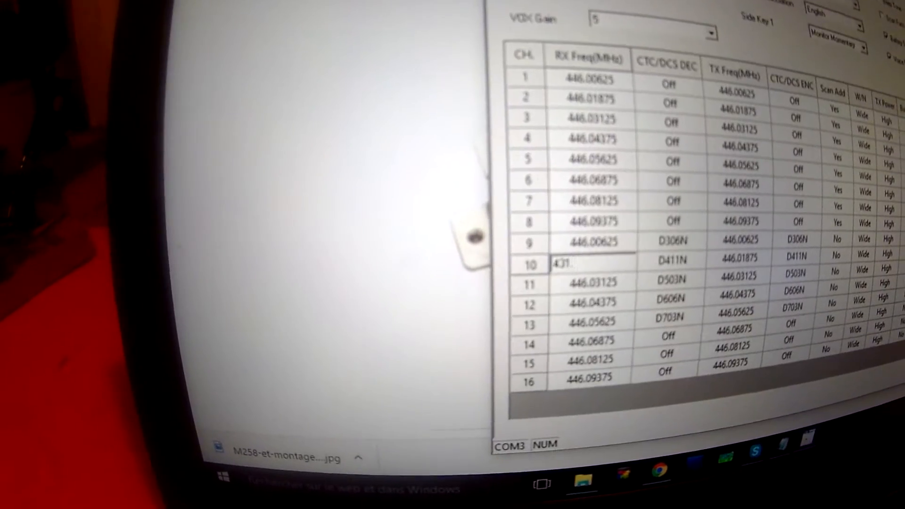
text(.50000)
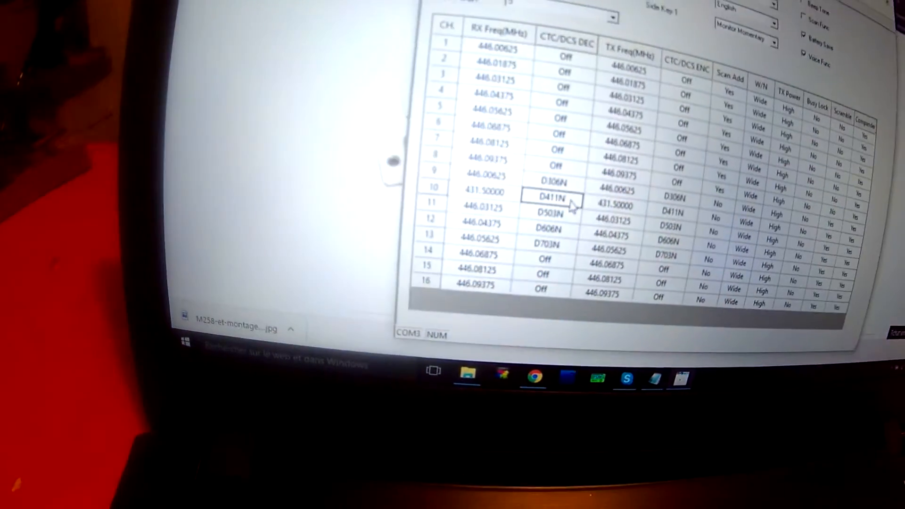
Set channel 10's CTC/DCS decode tone to OFF from the dropdown.
click(570, 226)
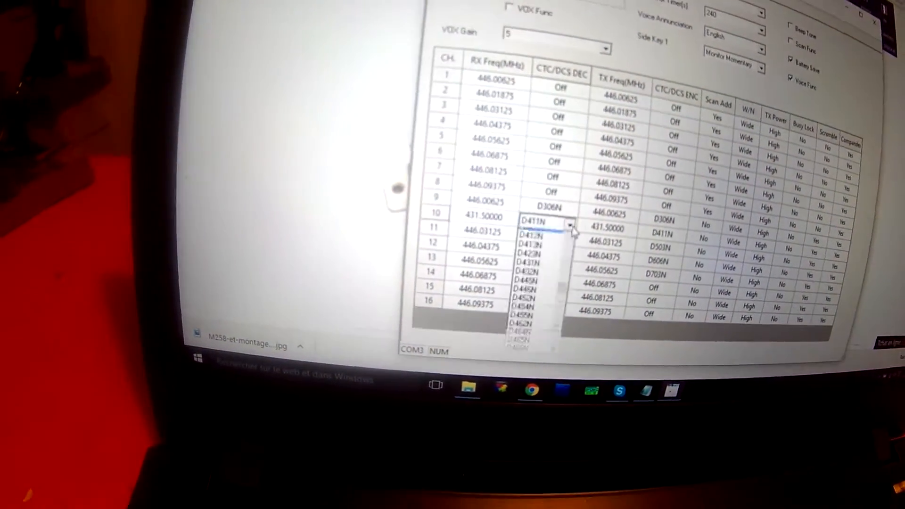
scroll(up, 3)
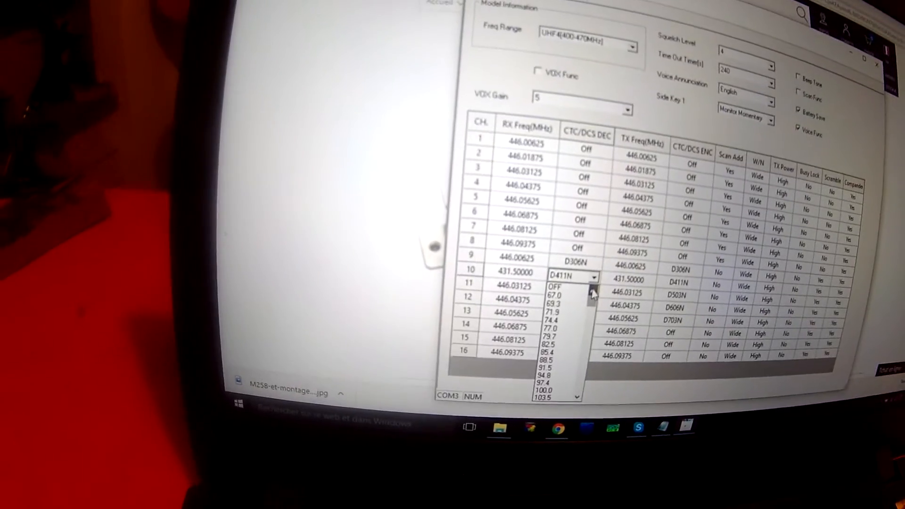
click(554, 287)
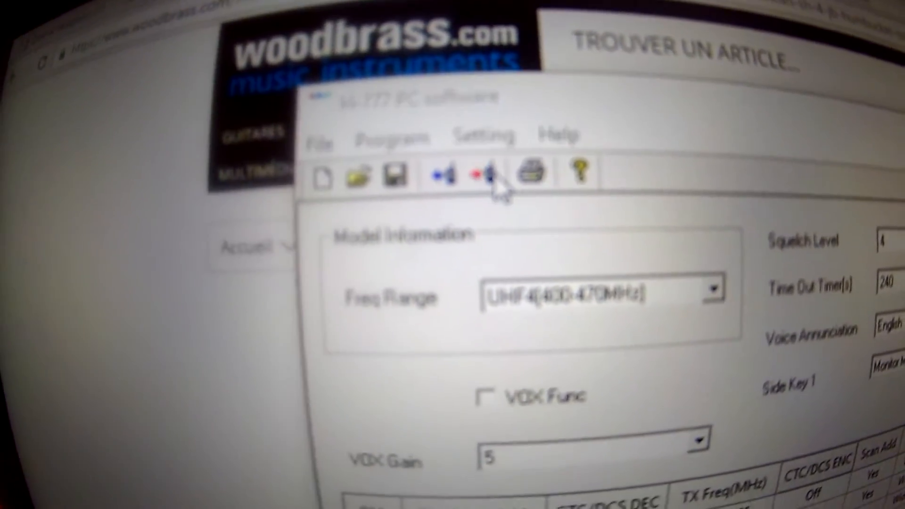
Write the edited channels to the radio, then confirm reading the data back.
click(478, 174)
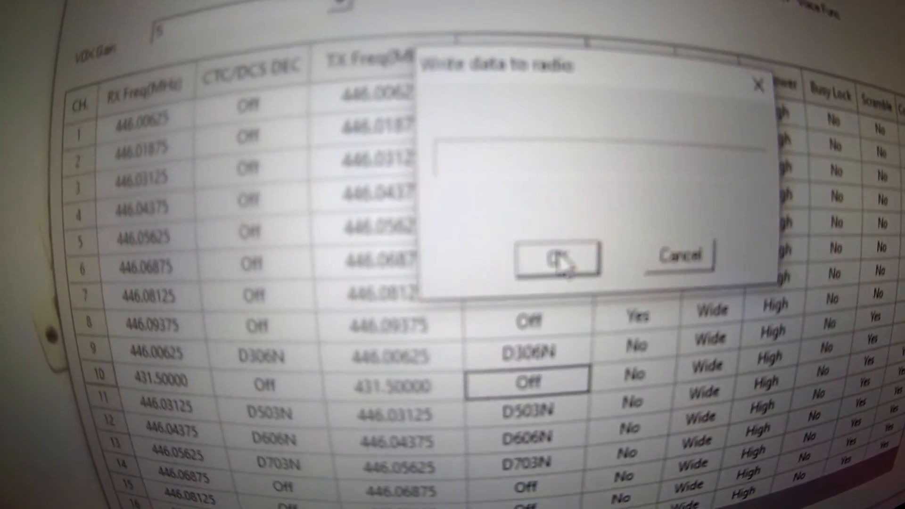
click(557, 258)
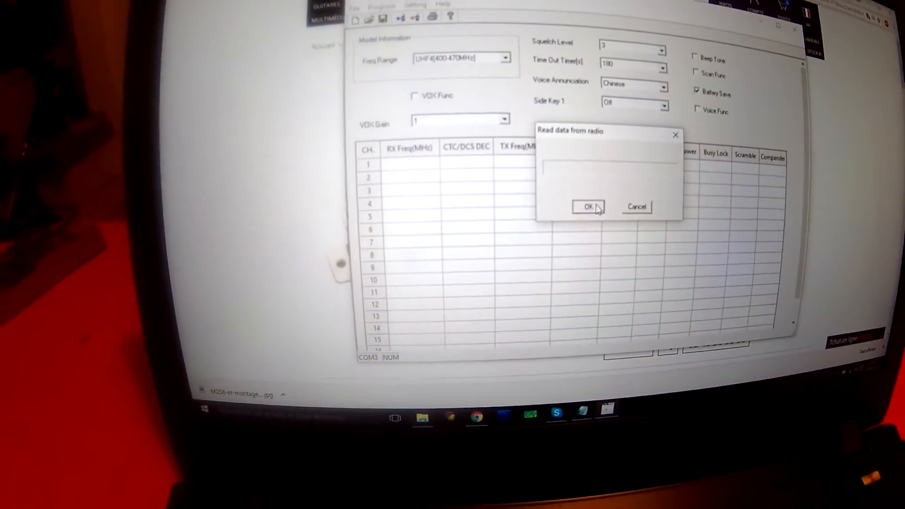
click(588, 206)
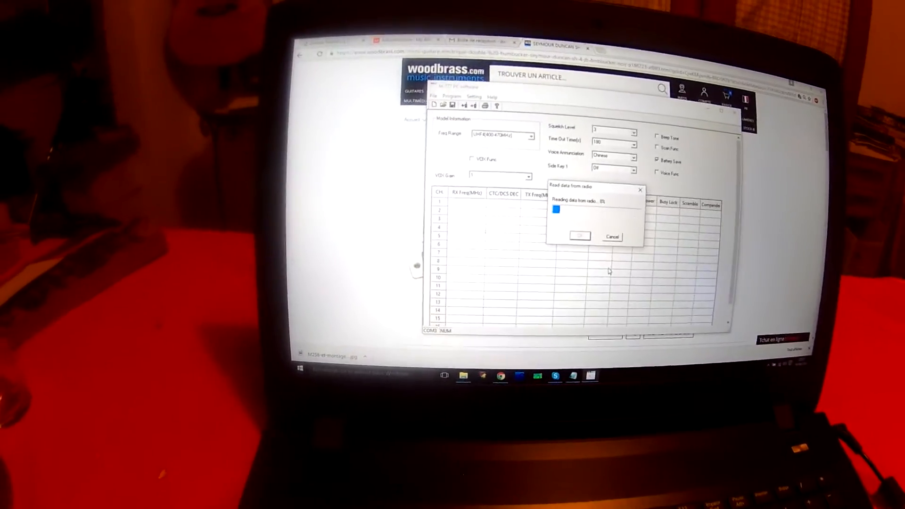